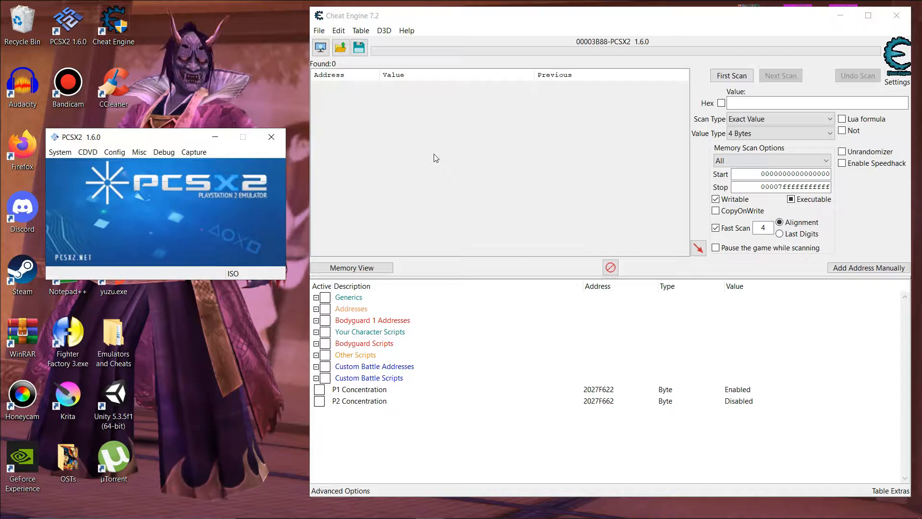
pyautogui.moveTo(493, 200)
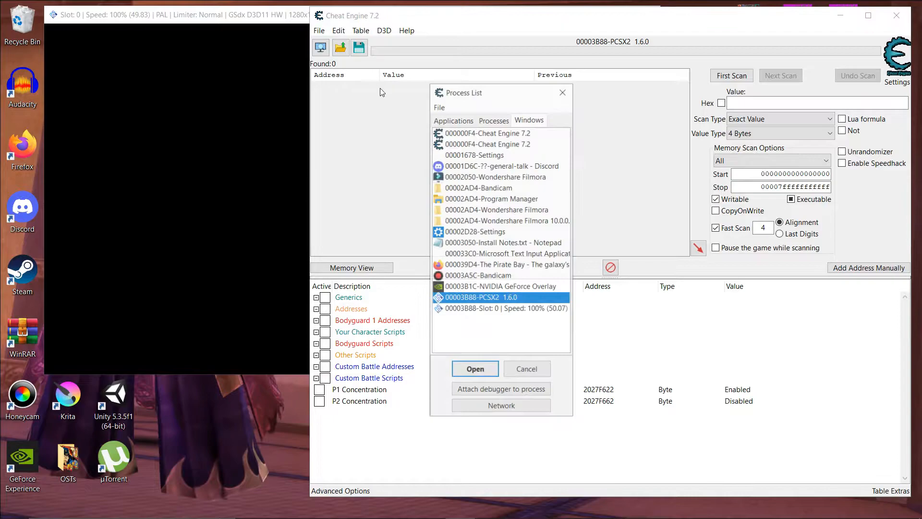
# Attach Cheat Engine to the PCSX2 1.6.0 emulator process.
pyautogui.click(475, 368)
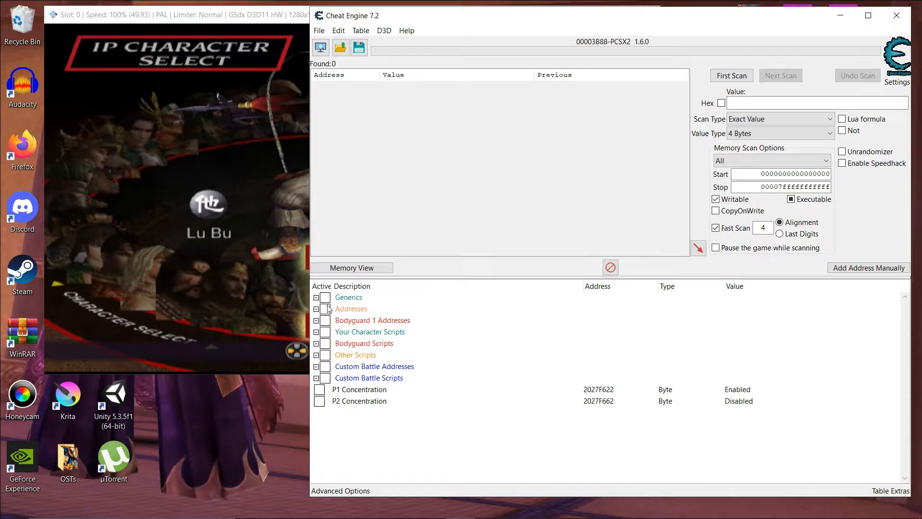
# Run 'Find out what accesses this address' on P1 Character and accept attaching the debugger.
pyautogui.rightClick(366, 308)
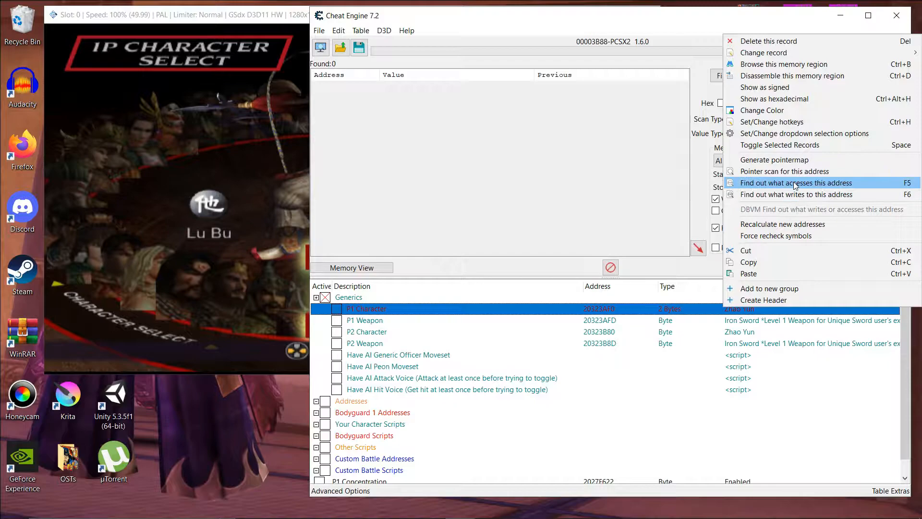
pyautogui.click(796, 183)
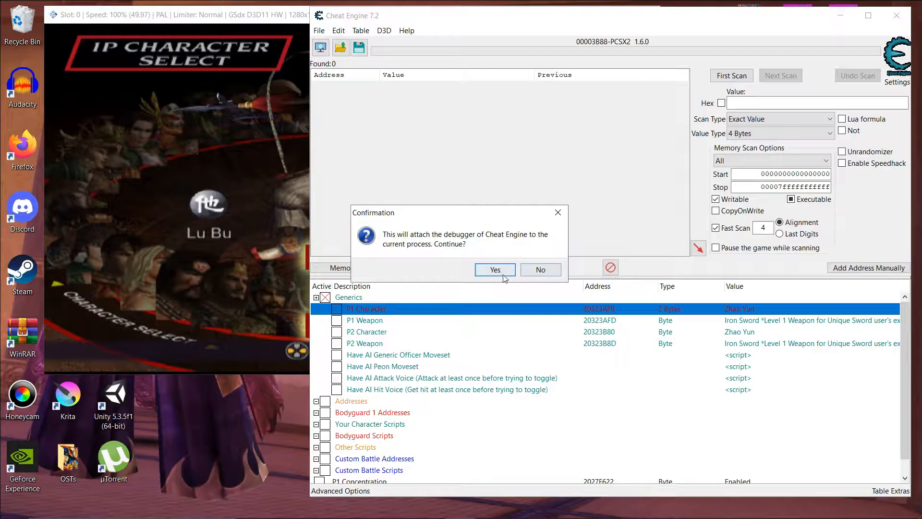
pyautogui.click(494, 270)
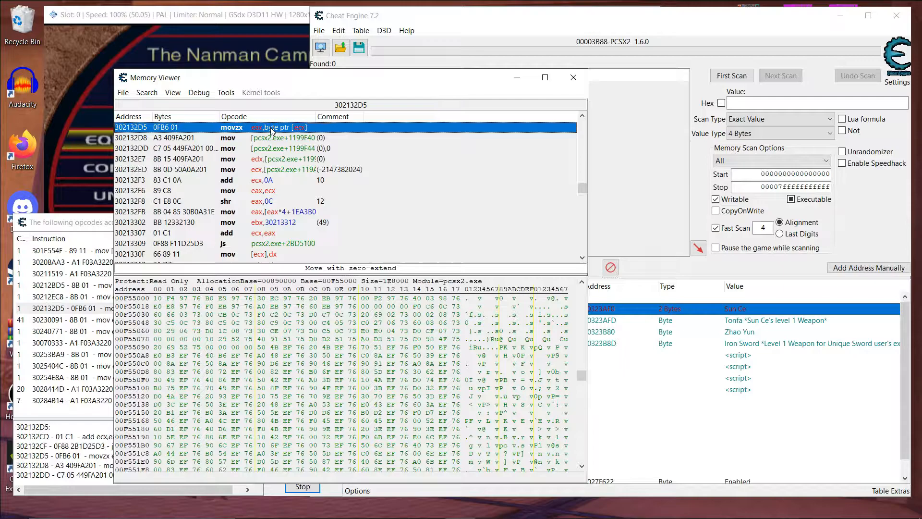
# Inspect the movzx instruction at 302132D5, then close Memory Viewer and the accessing-opcodes list.
pyautogui.doubleClick(275, 127)
pyautogui.write('word')
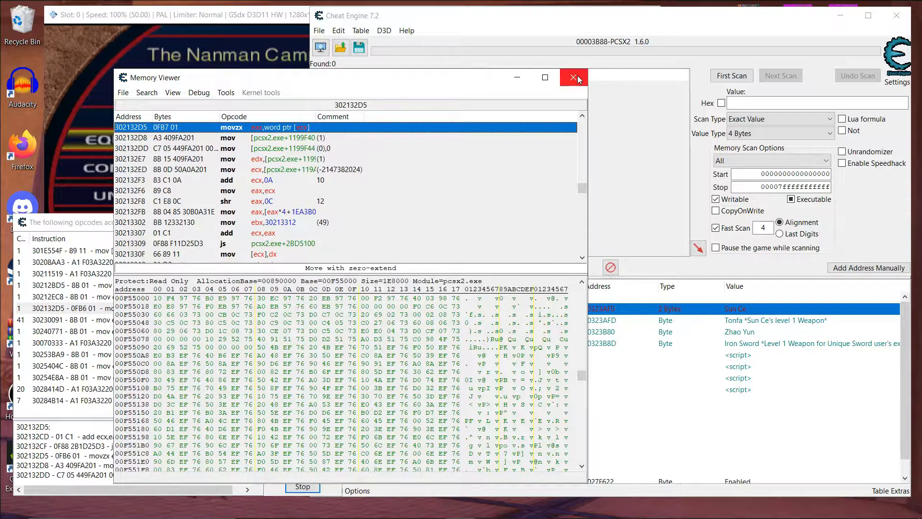
pyautogui.click(573, 78)
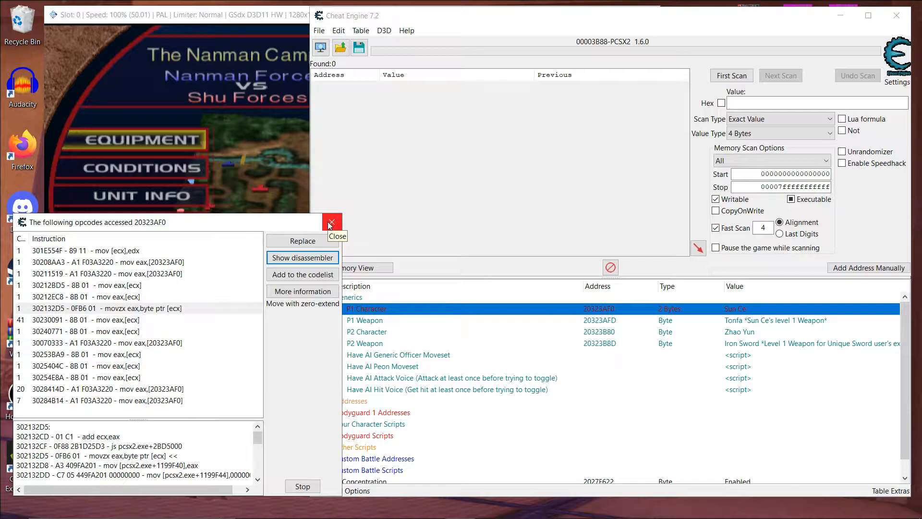
pyautogui.click(332, 222)
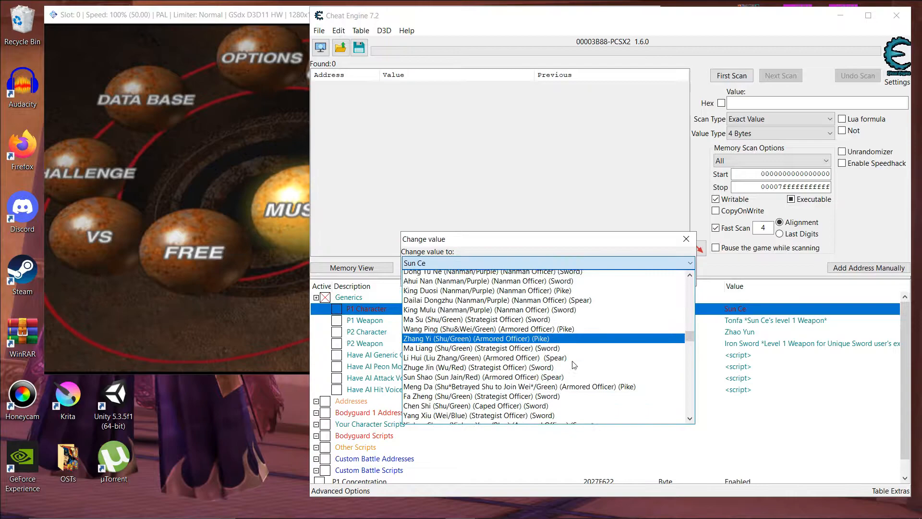
# Scroll through the officer list to pick a new P1 Character model.
pyautogui.scroll(-3)
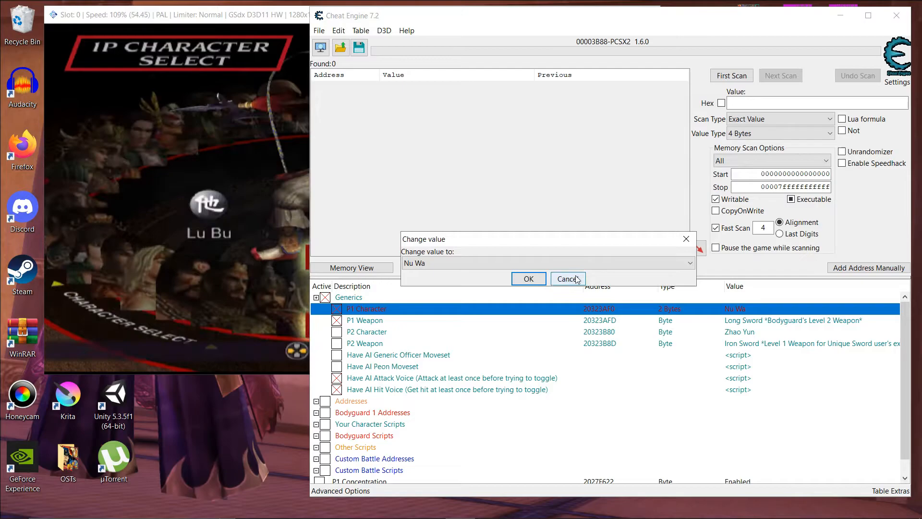
pyautogui.click(529, 279)
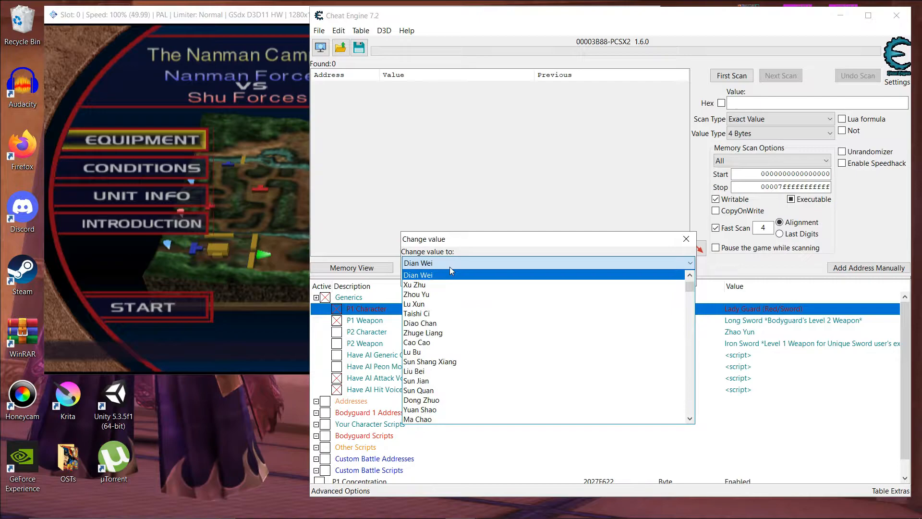
# Select Dian Wei as the P1 Character officer.
pyautogui.click(418, 274)
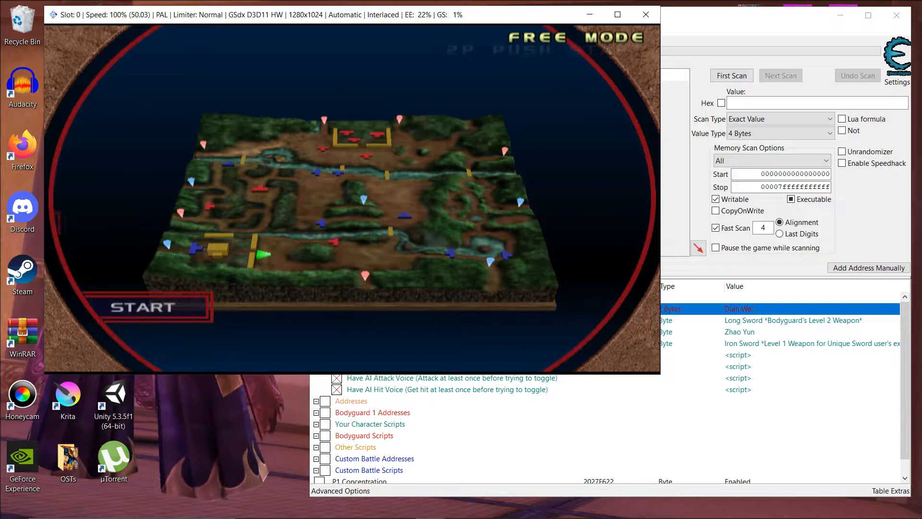